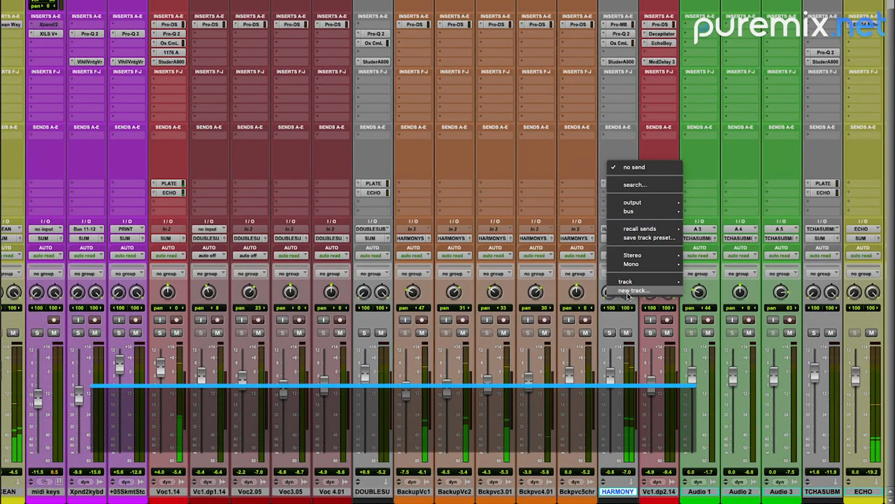
# Create a stereo aux input track named TRIPPY DELAY from HARMONY's send slot
pyautogui.click(634, 290)
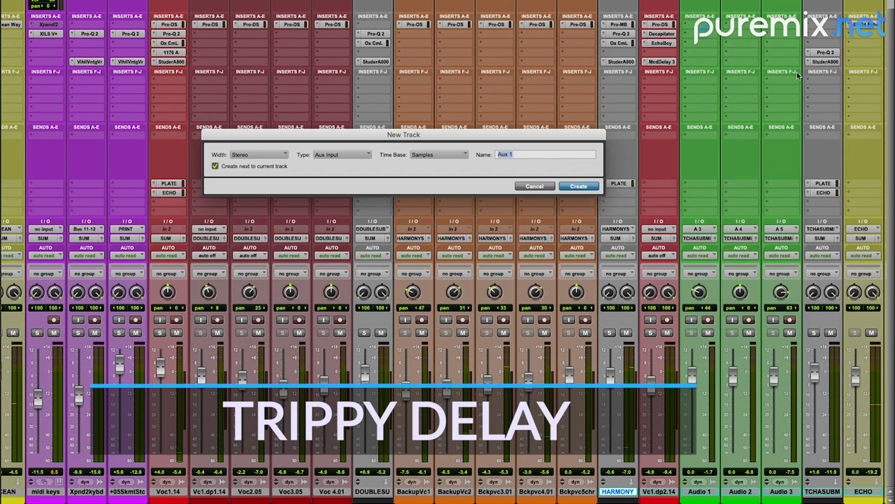
pyautogui.write('TRIPPY')
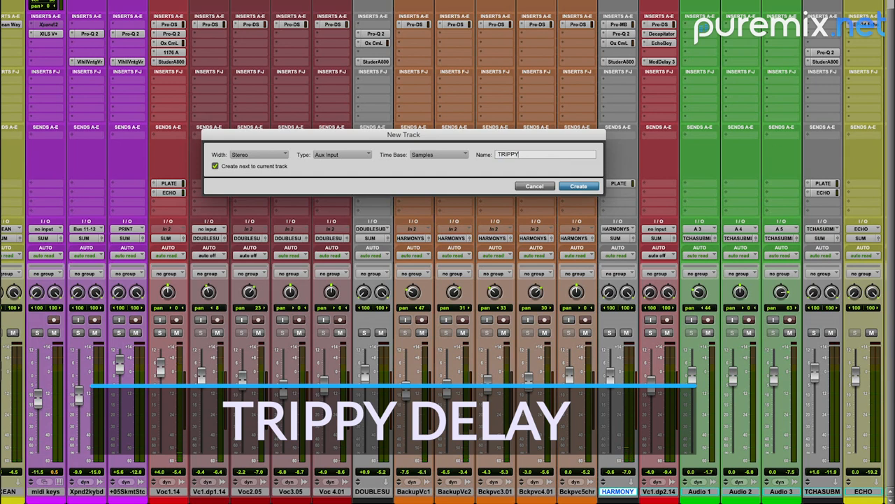
pyautogui.write('DELAY')
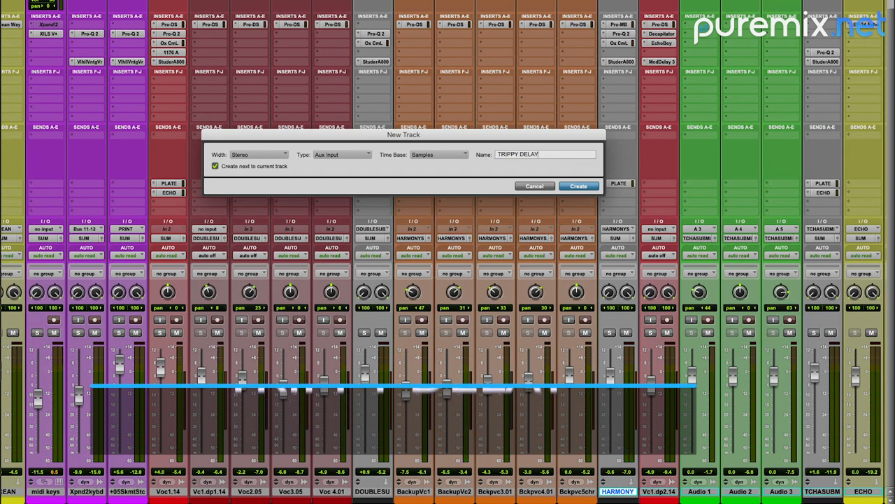
pyautogui.click(578, 185)
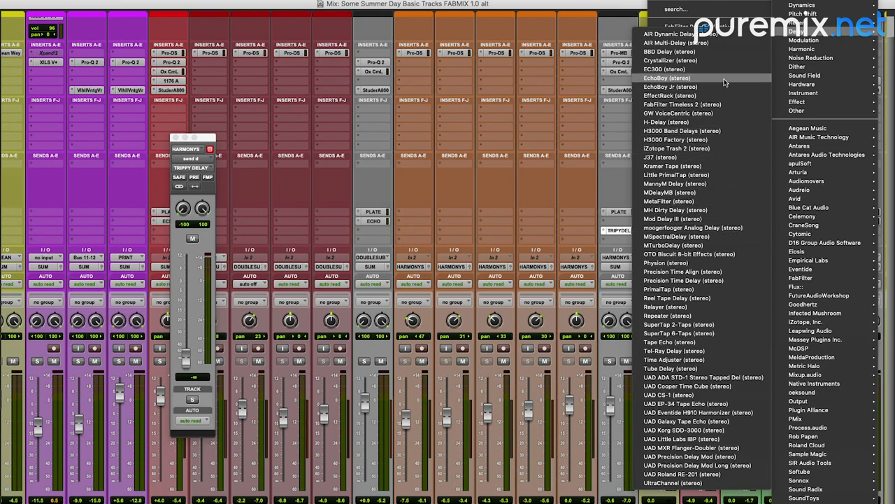
# Insert the stereo Soundtoys EchoBoy plug-in on TRIPPY DELAY
pyautogui.click(666, 77)
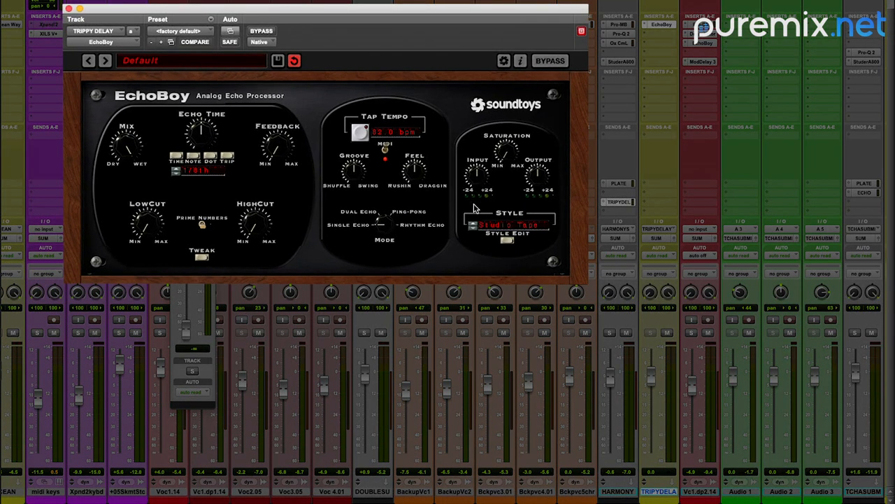
pyautogui.moveTo(605, 333)
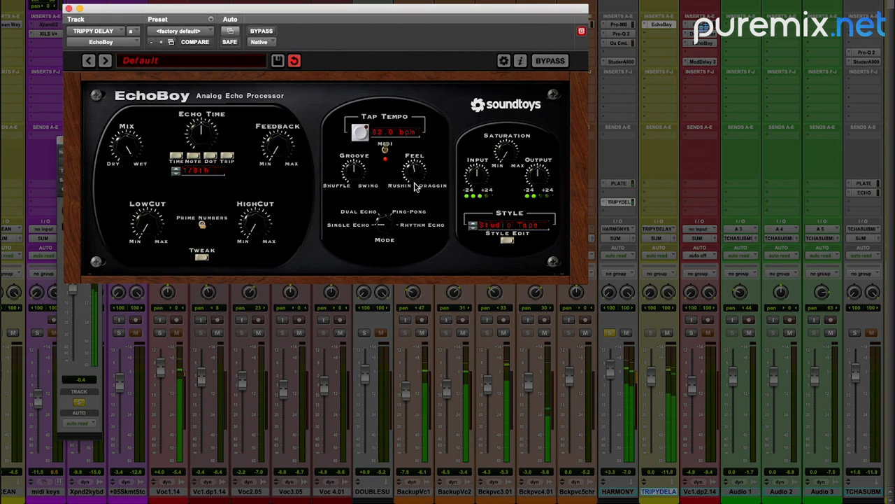
pyautogui.moveTo(208, 219)
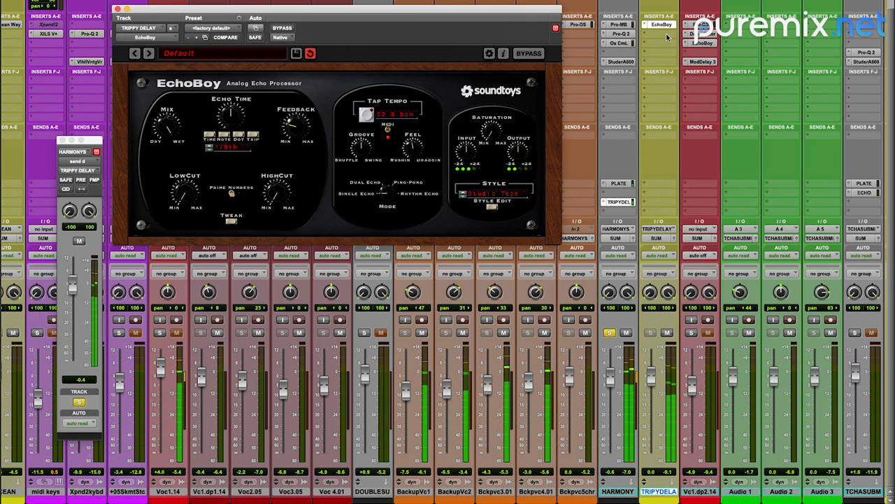
# Add a stereo Flanger on the next TRIPPY DELAY insert after EchoBoy
pyautogui.click(699, 33)
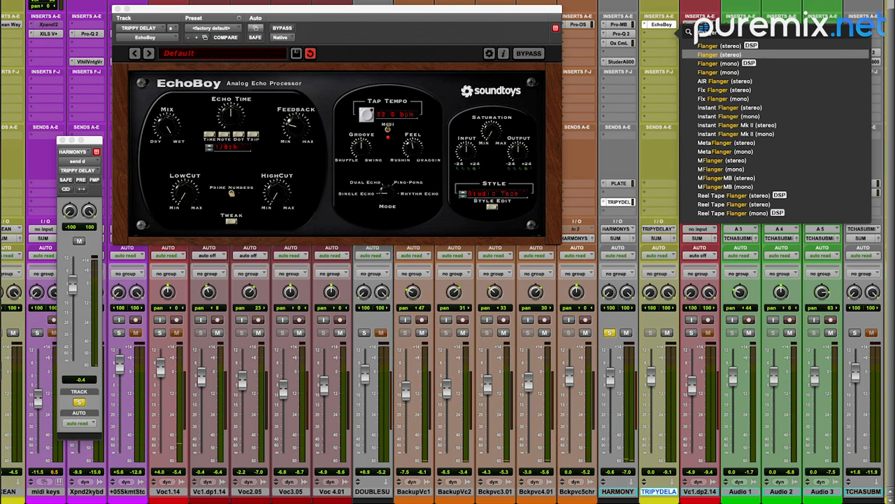
pyautogui.click(717, 54)
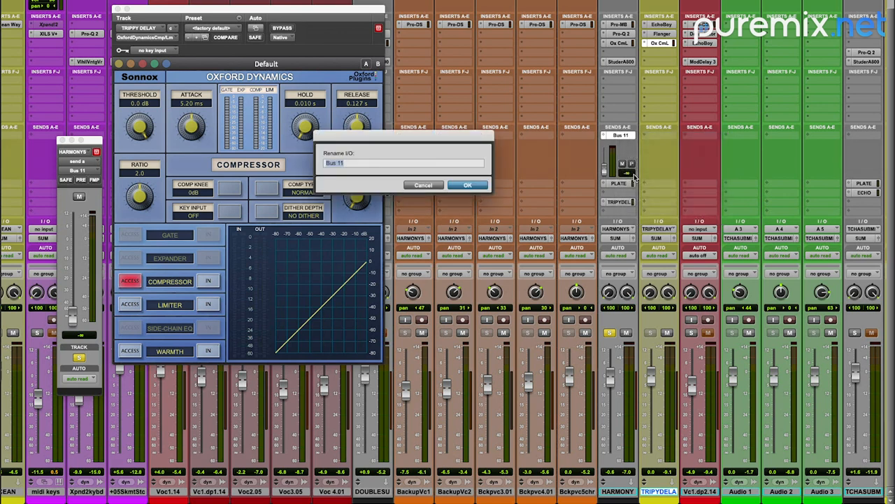
# Rename the Bus 11 send to BACK KEY and set it as Oxford Dynamics' key input
pyautogui.write('BACK')
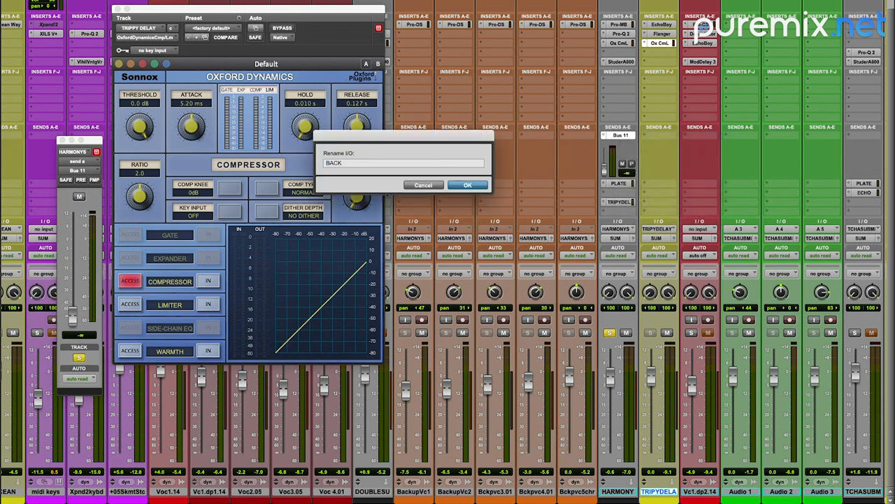
pyautogui.click(467, 185)
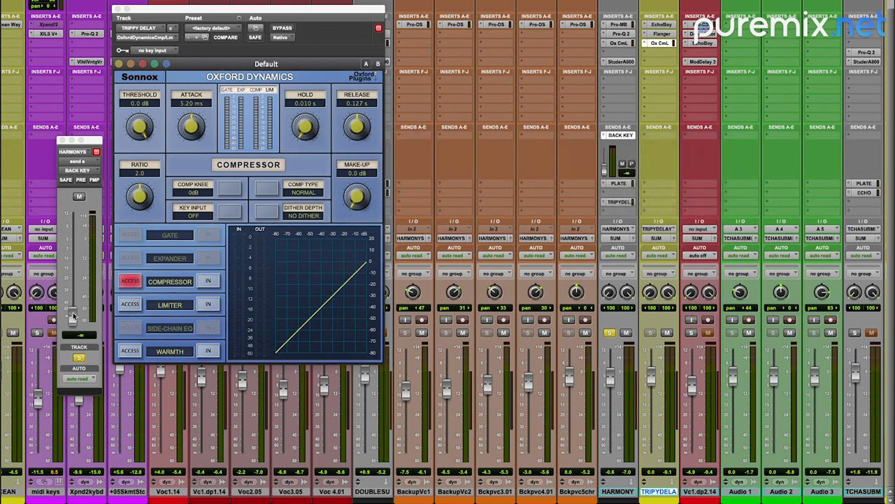
pyautogui.click(151, 50)
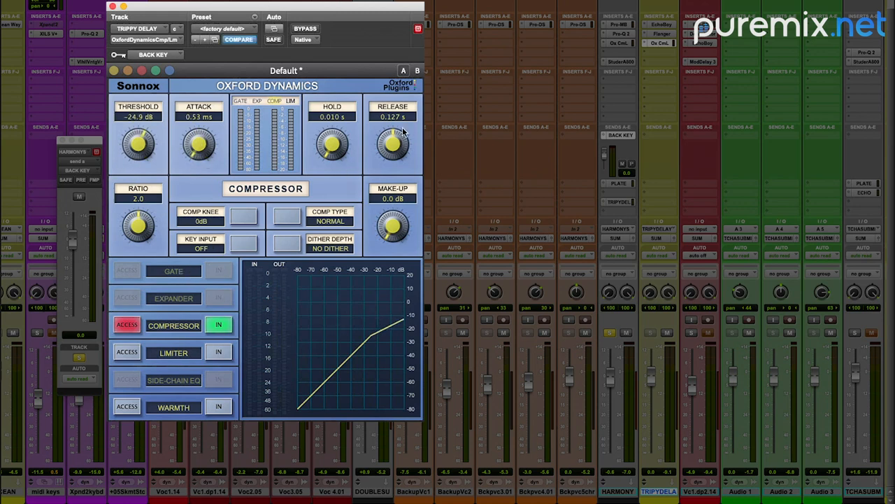
# Shorten the compressor release to about 0.090 s
pyautogui.moveTo(393, 143); pyautogui.dragTo(393, 154)
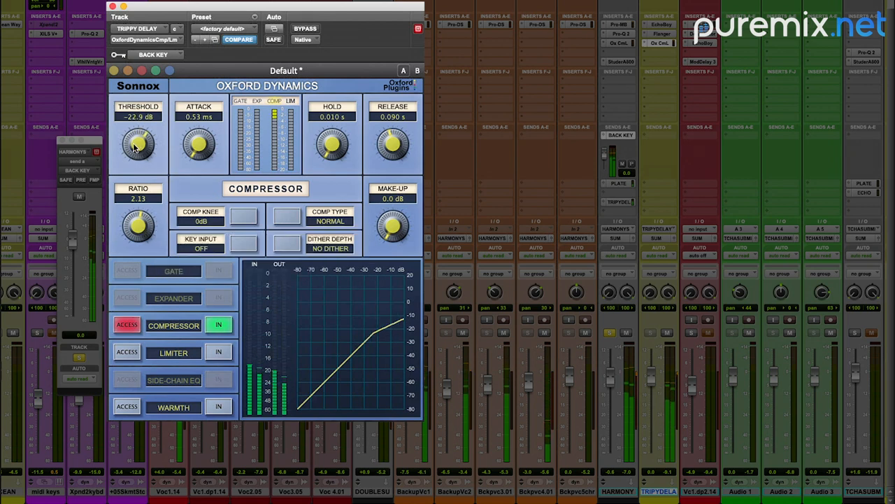
pyautogui.moveTo(137, 145)
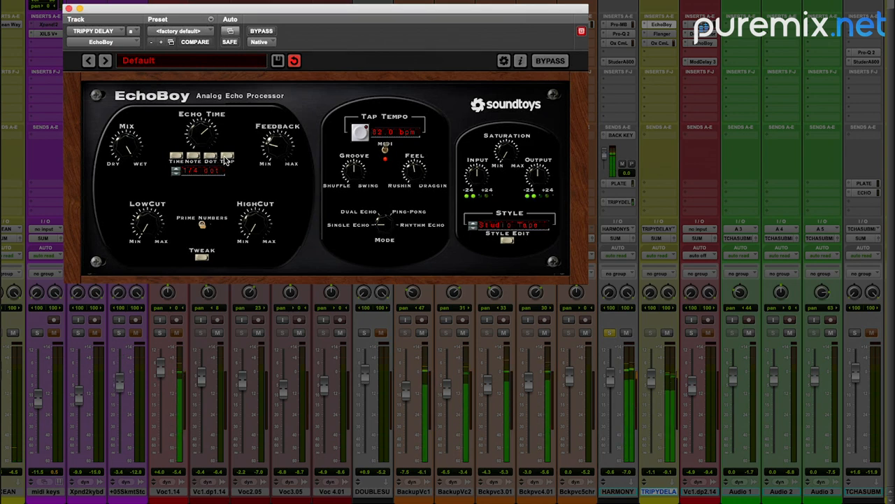
# Set EchoBoy's echo time to a quarter-note triplet with the TRIP button
pyautogui.click(226, 155)
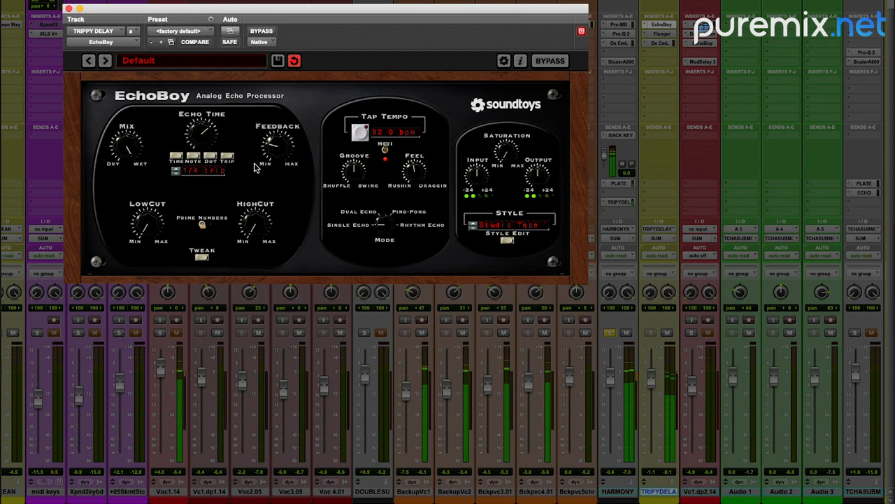
pyautogui.moveTo(251, 167)
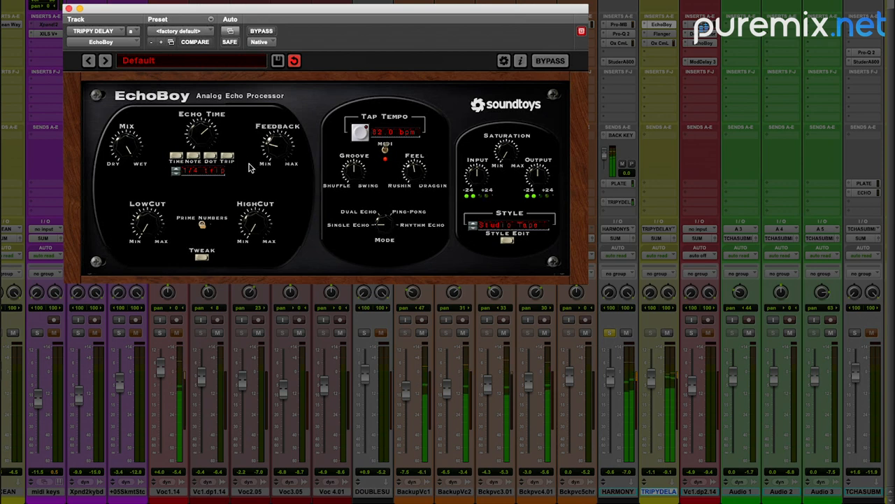
pyautogui.moveTo(287, 186)
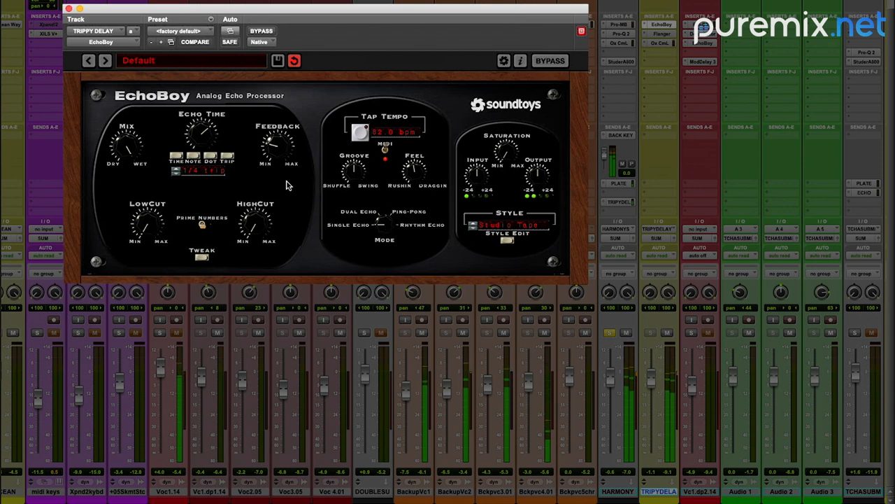